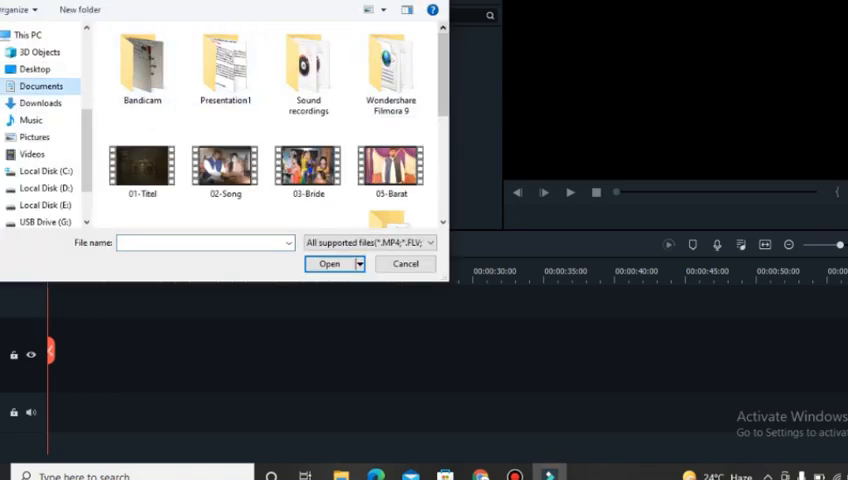
Import the DSC_0005 clip from the Music folder
{"action": "scroll", "scroll_direction": "down", "scroll_amount": 3}
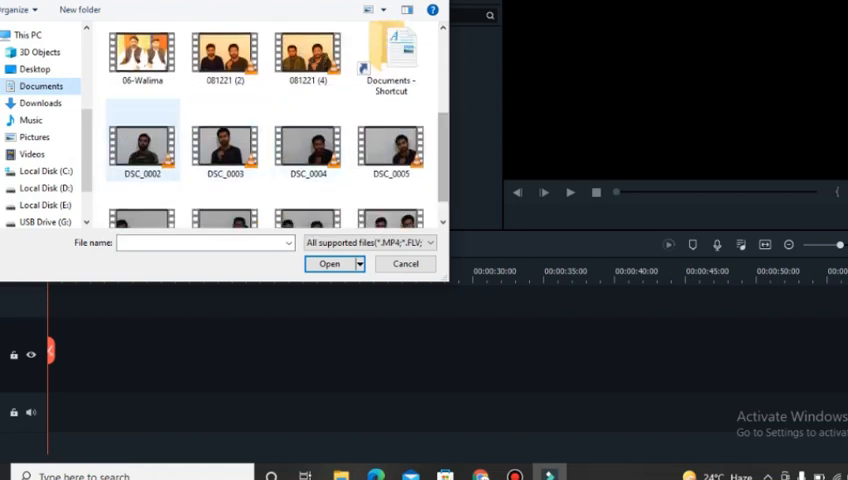
{"action": "left_click", "coordinate": [31, 119]}
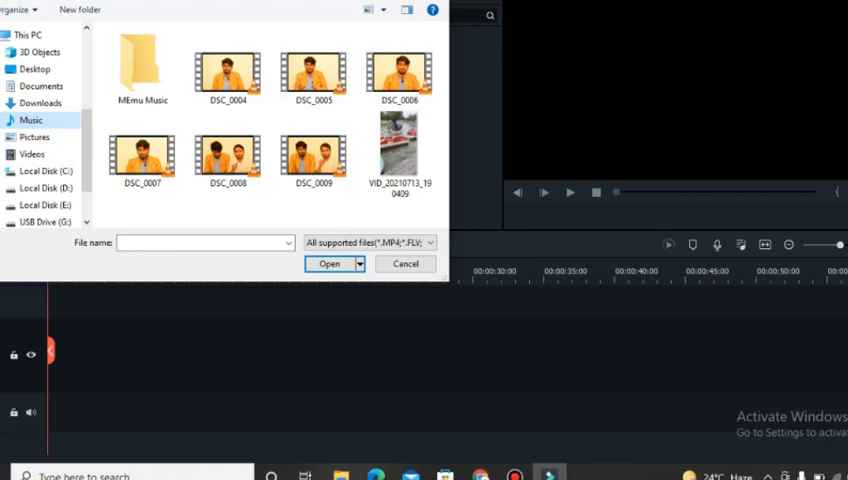
{"action": "left_click", "coordinate": [314, 70]}
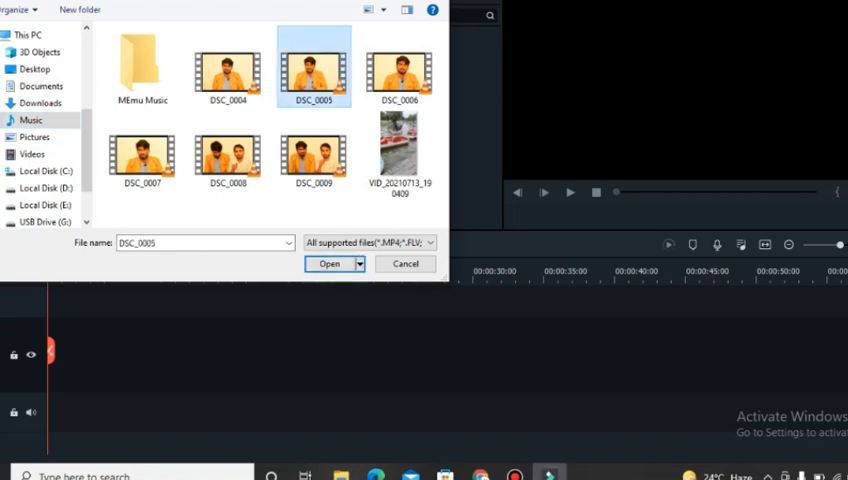
{"action": "left_click", "coordinate": [329, 263]}
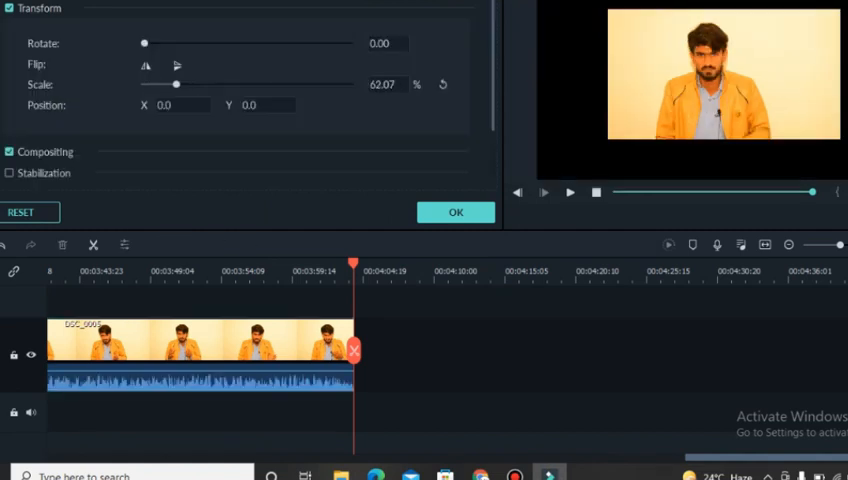
Scale the DSC_0005 clip up to about 103% and confirm
{"action": "left_click_drag", "start_coordinate": [177, 84], "coordinate": [198, 84]}
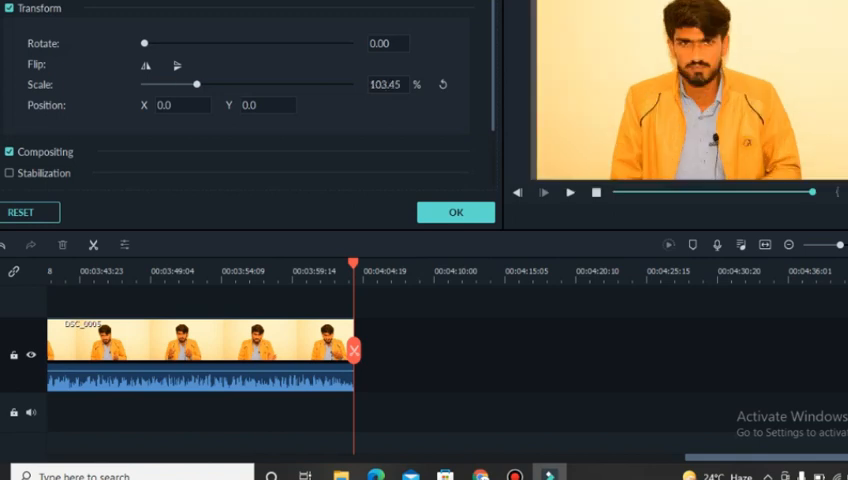
{"action": "left_click", "coordinate": [10, 173]}
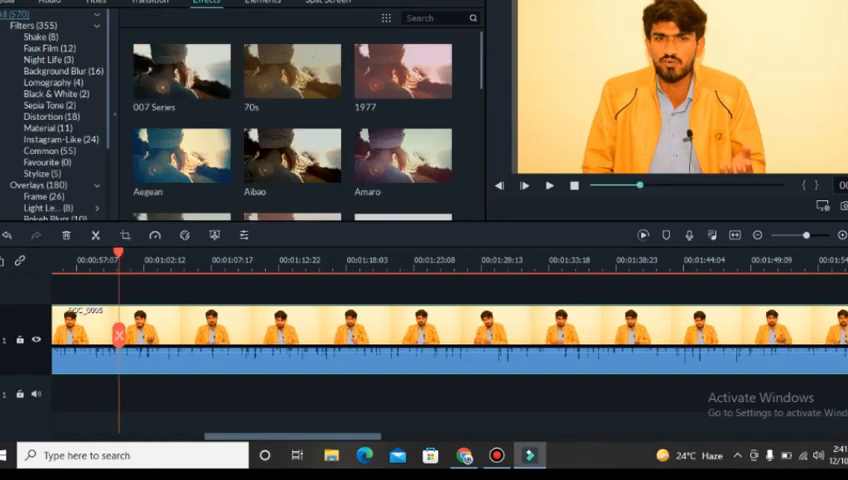
Add the 70s filter from Filters to the clip on the timeline
{"action": "left_click", "coordinate": [291, 70]}
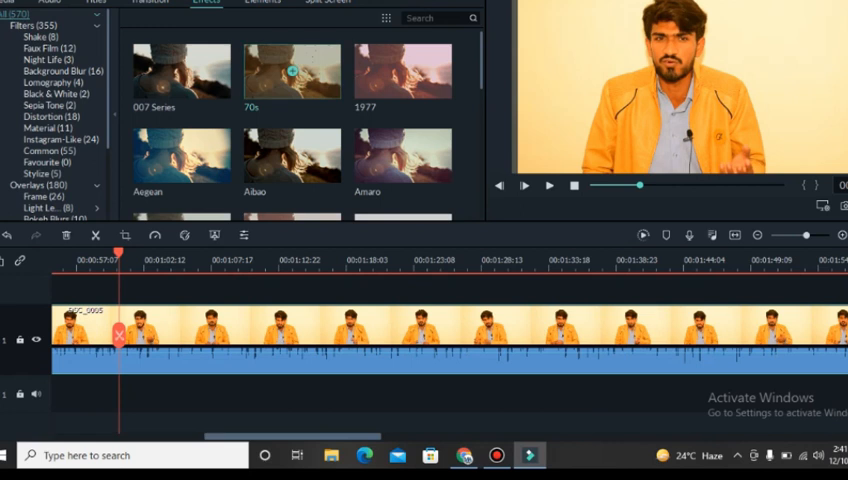
{"action": "left_click", "coordinate": [547, 185]}
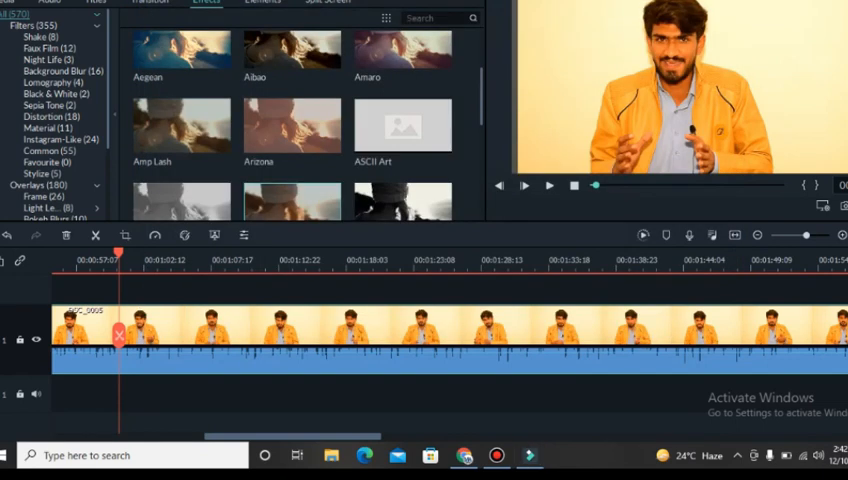
{"action": "left_click", "coordinate": [547, 186]}
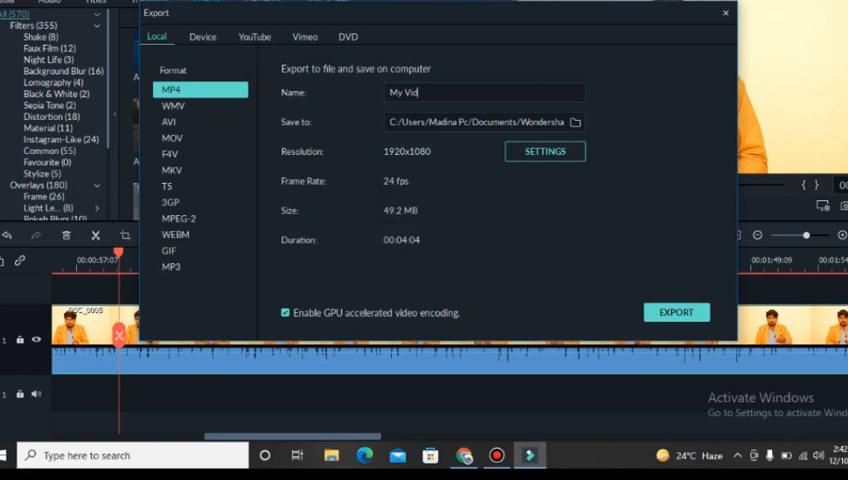
Name the MP4 export 'amazon' and start rendering
{"action": "type", "text": "amazon"}
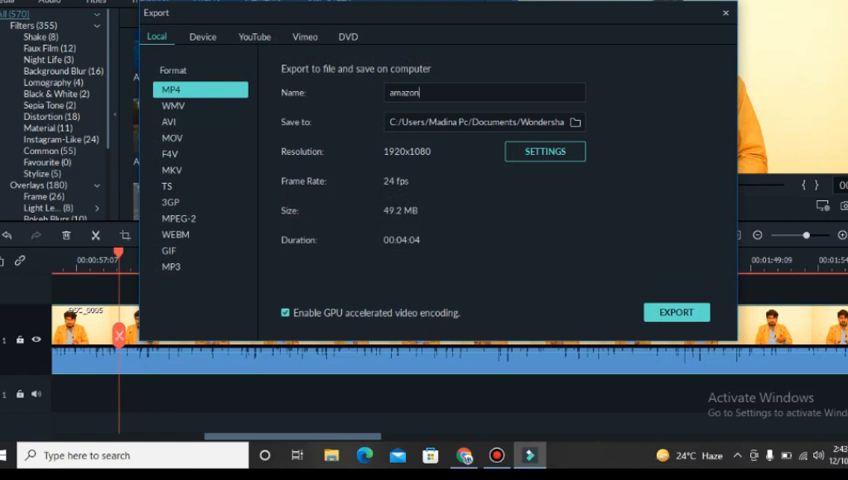
{"action": "left_click", "coordinate": [676, 311]}
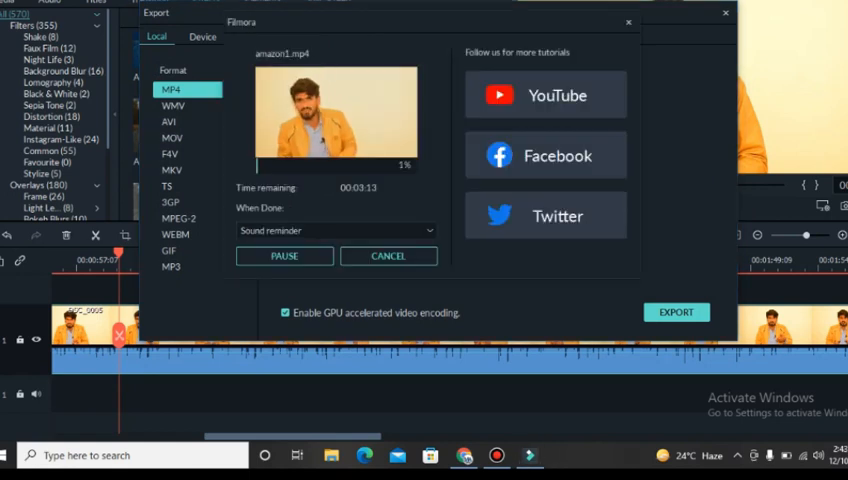